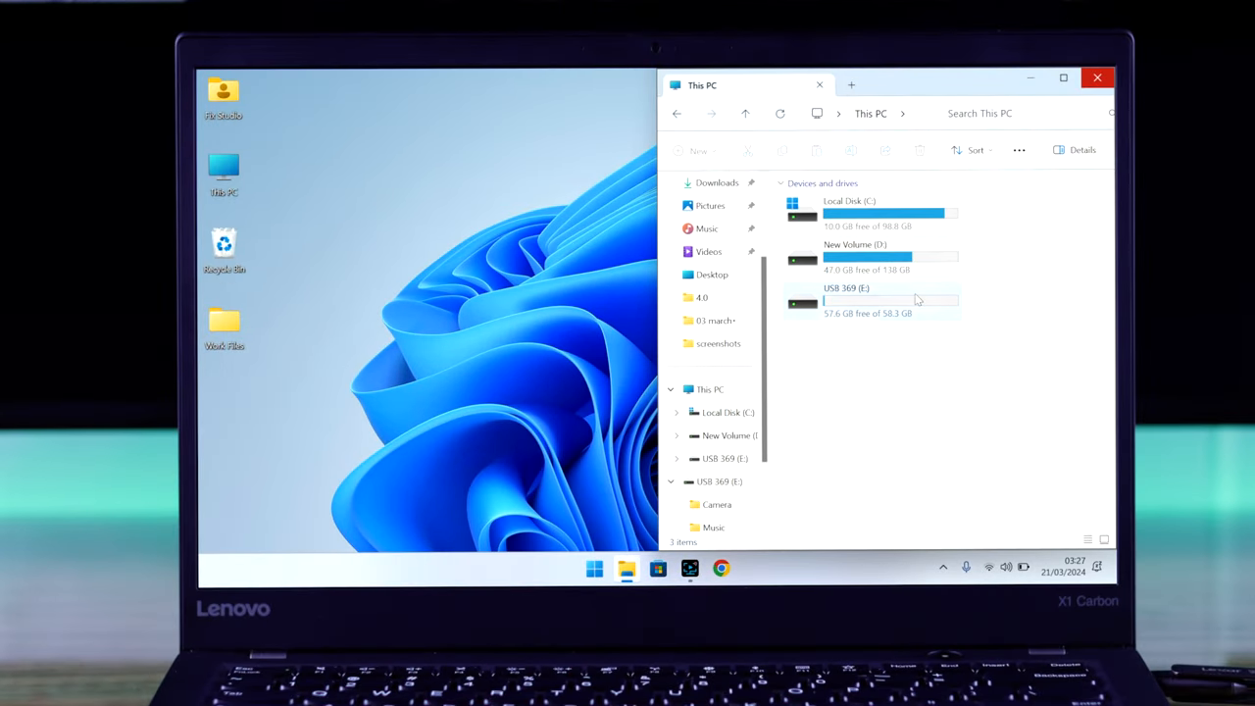
Step: Open the USB 369 (E:) drive to reach its Camera, Music and Videos folders
double_click(845, 299)
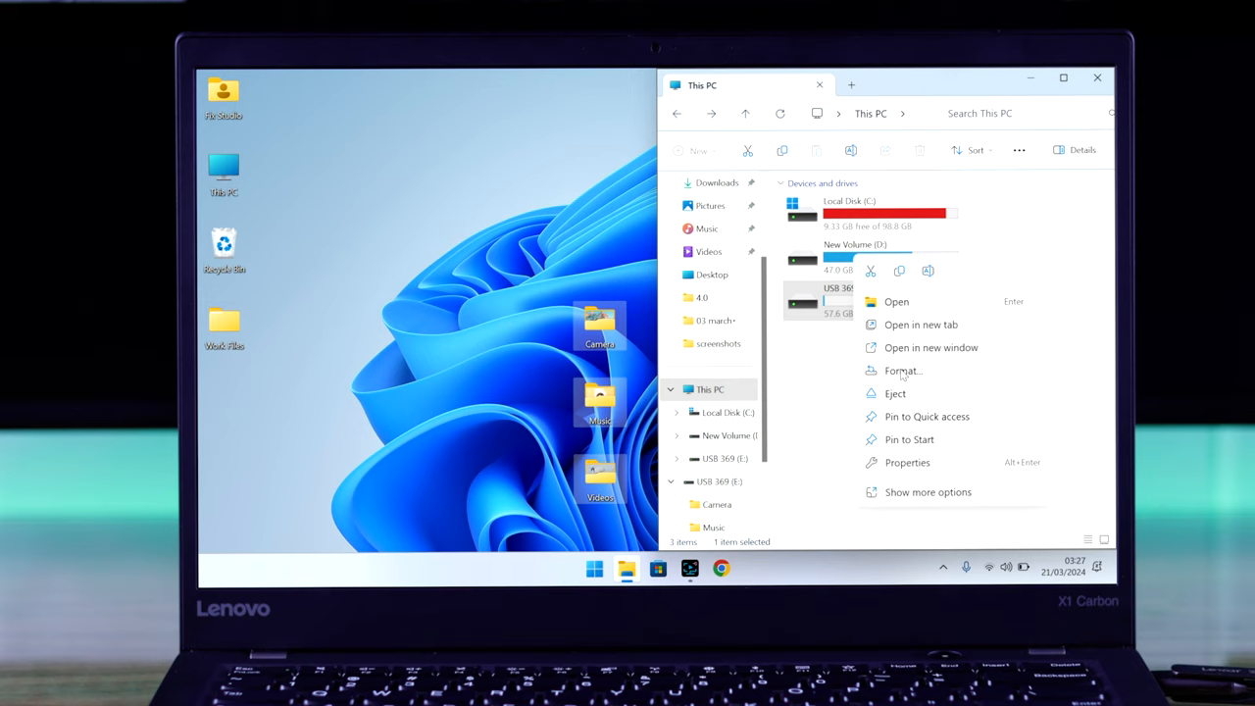
Step: Format USB 369 (E:) with the NTFS file system and confirm once formatting and copying finish
click(902, 371)
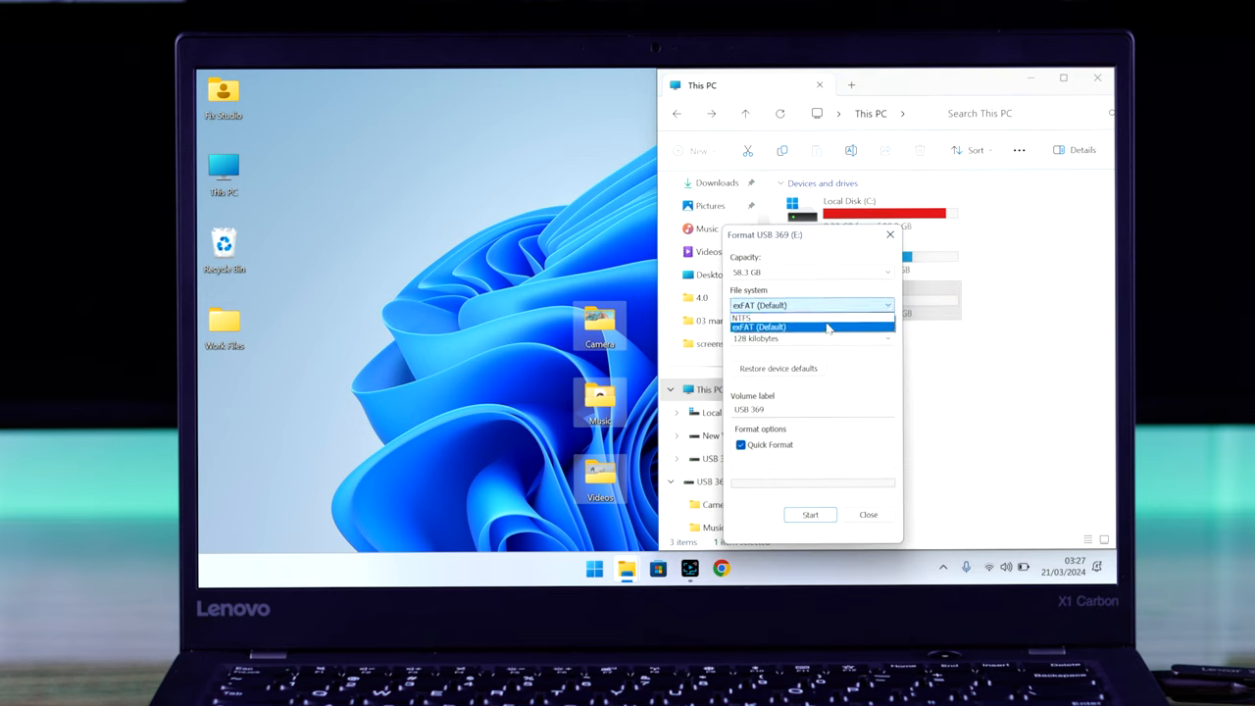
click(742, 317)
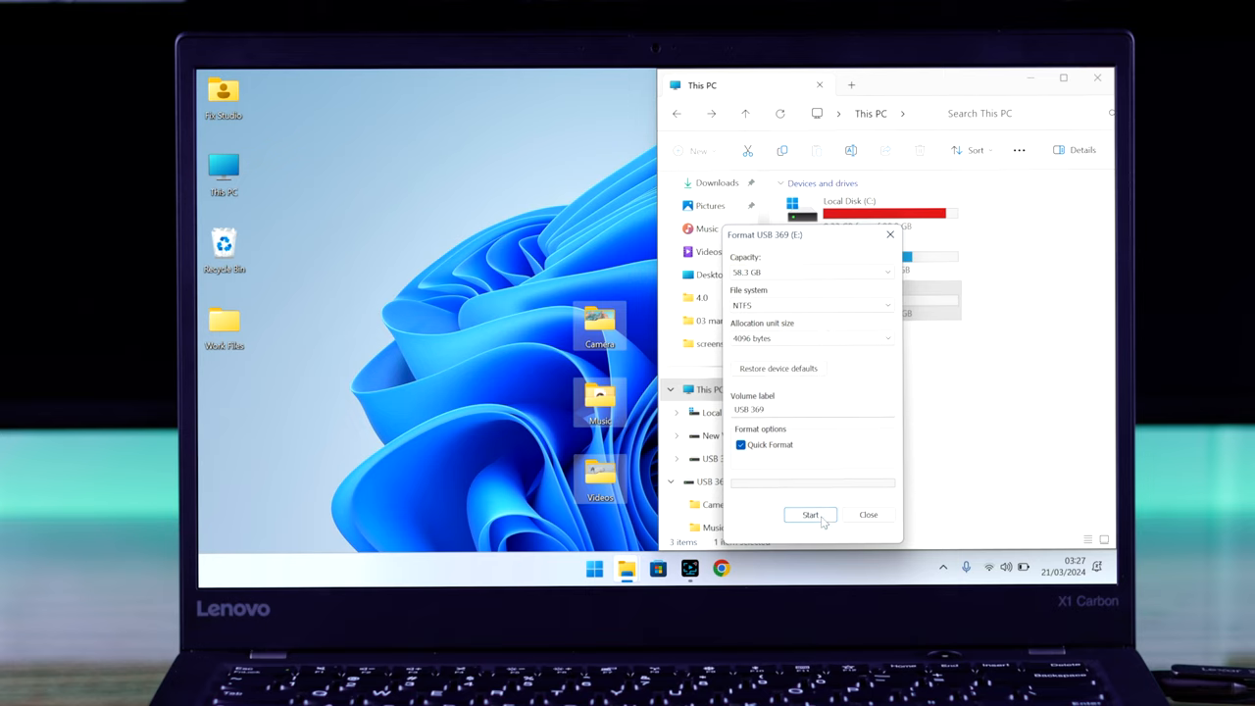
click(810, 514)
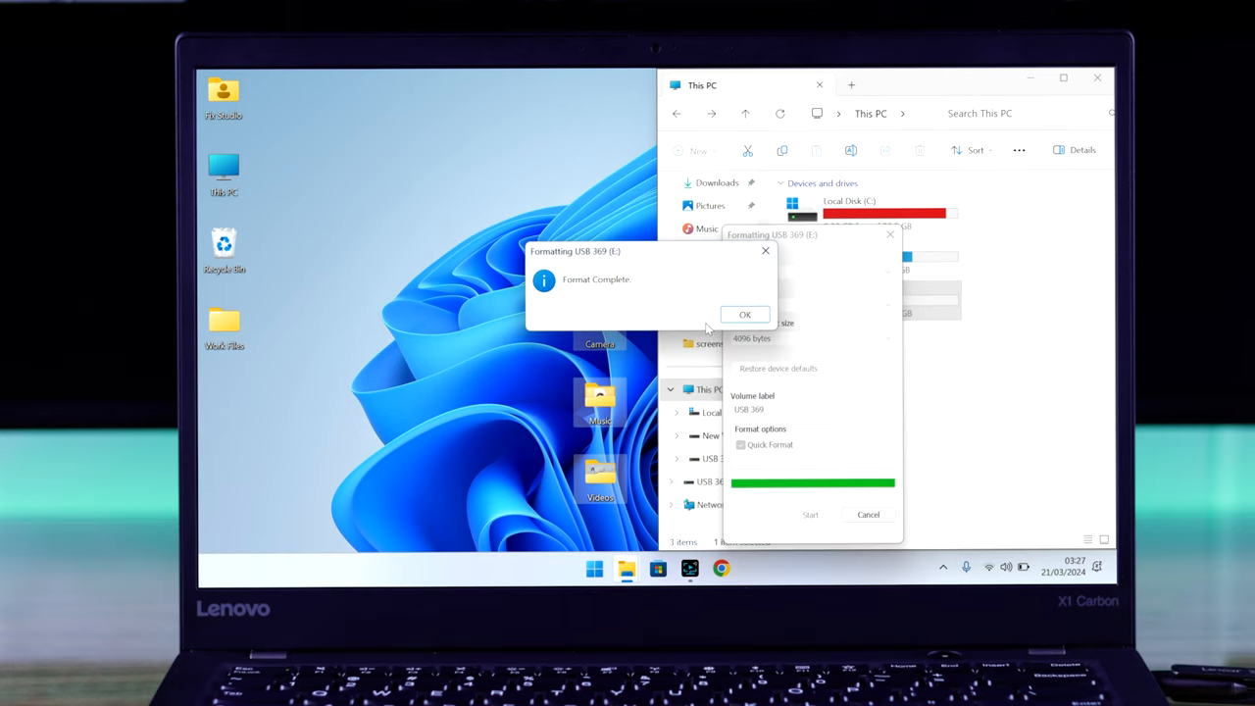
click(746, 314)
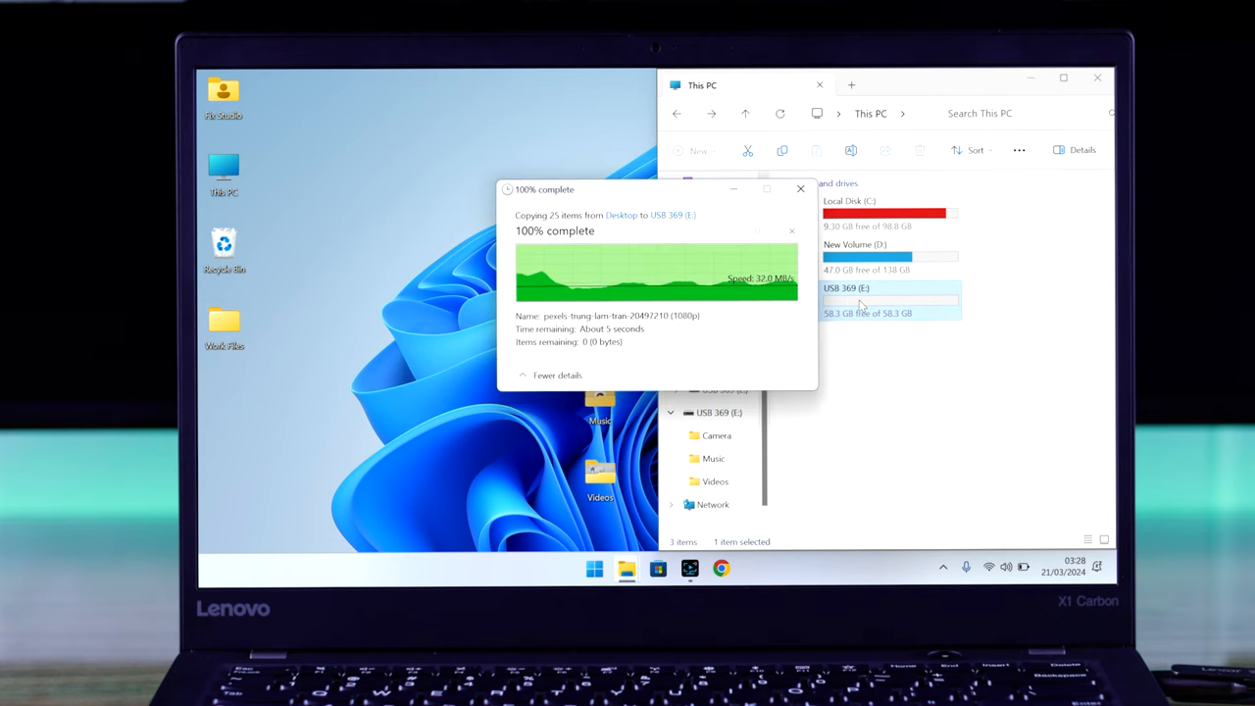
click(800, 188)
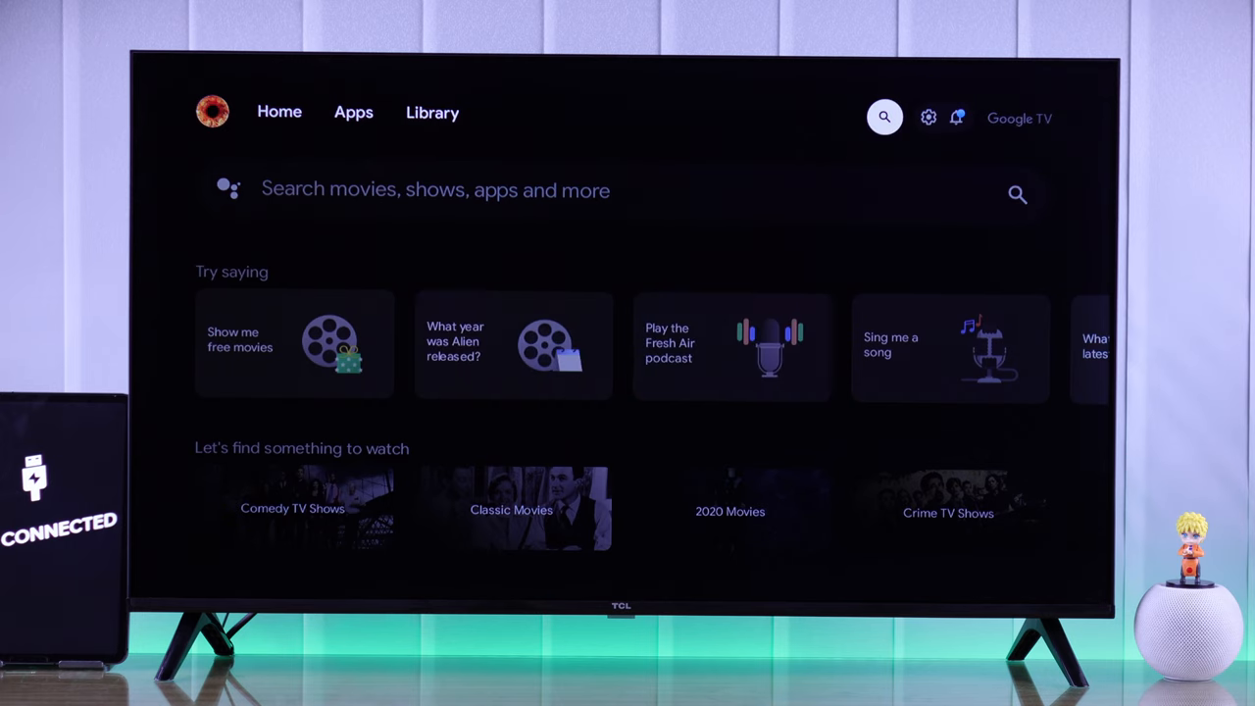
Step: Switch the Google TV home screen to the Apps list showing Netflix, YouTube, Disney+ and Prime Video
click(353, 112)
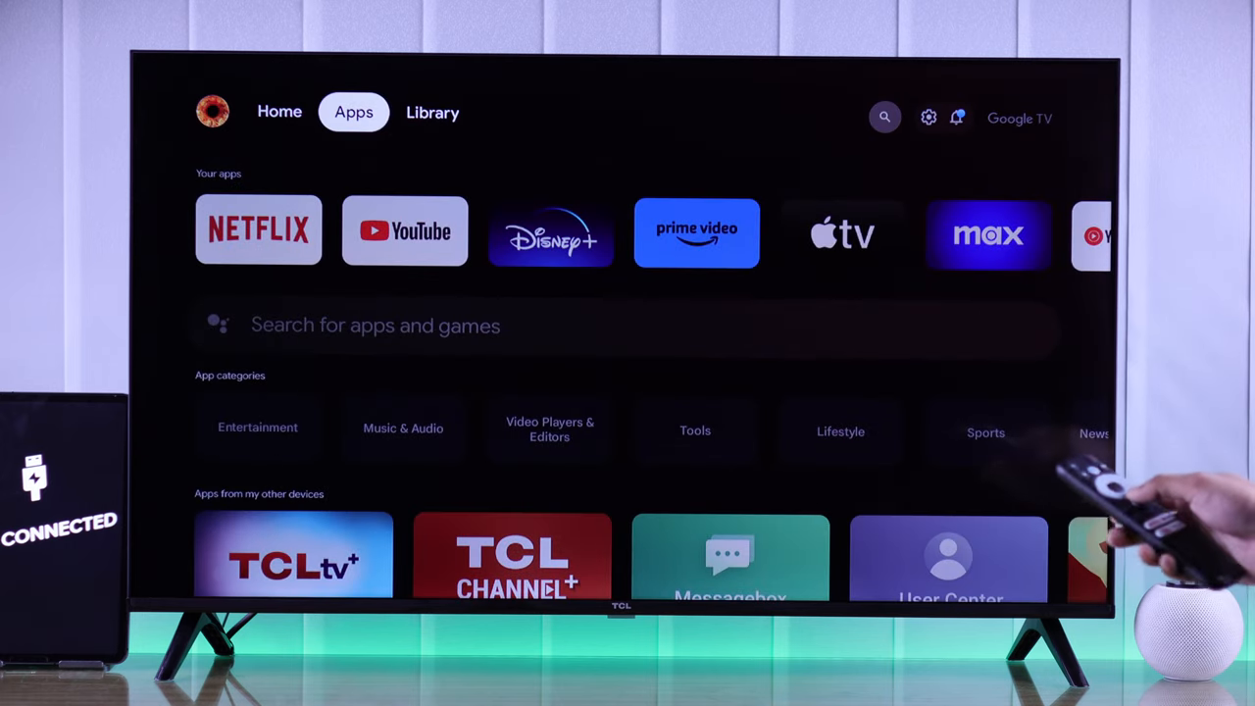